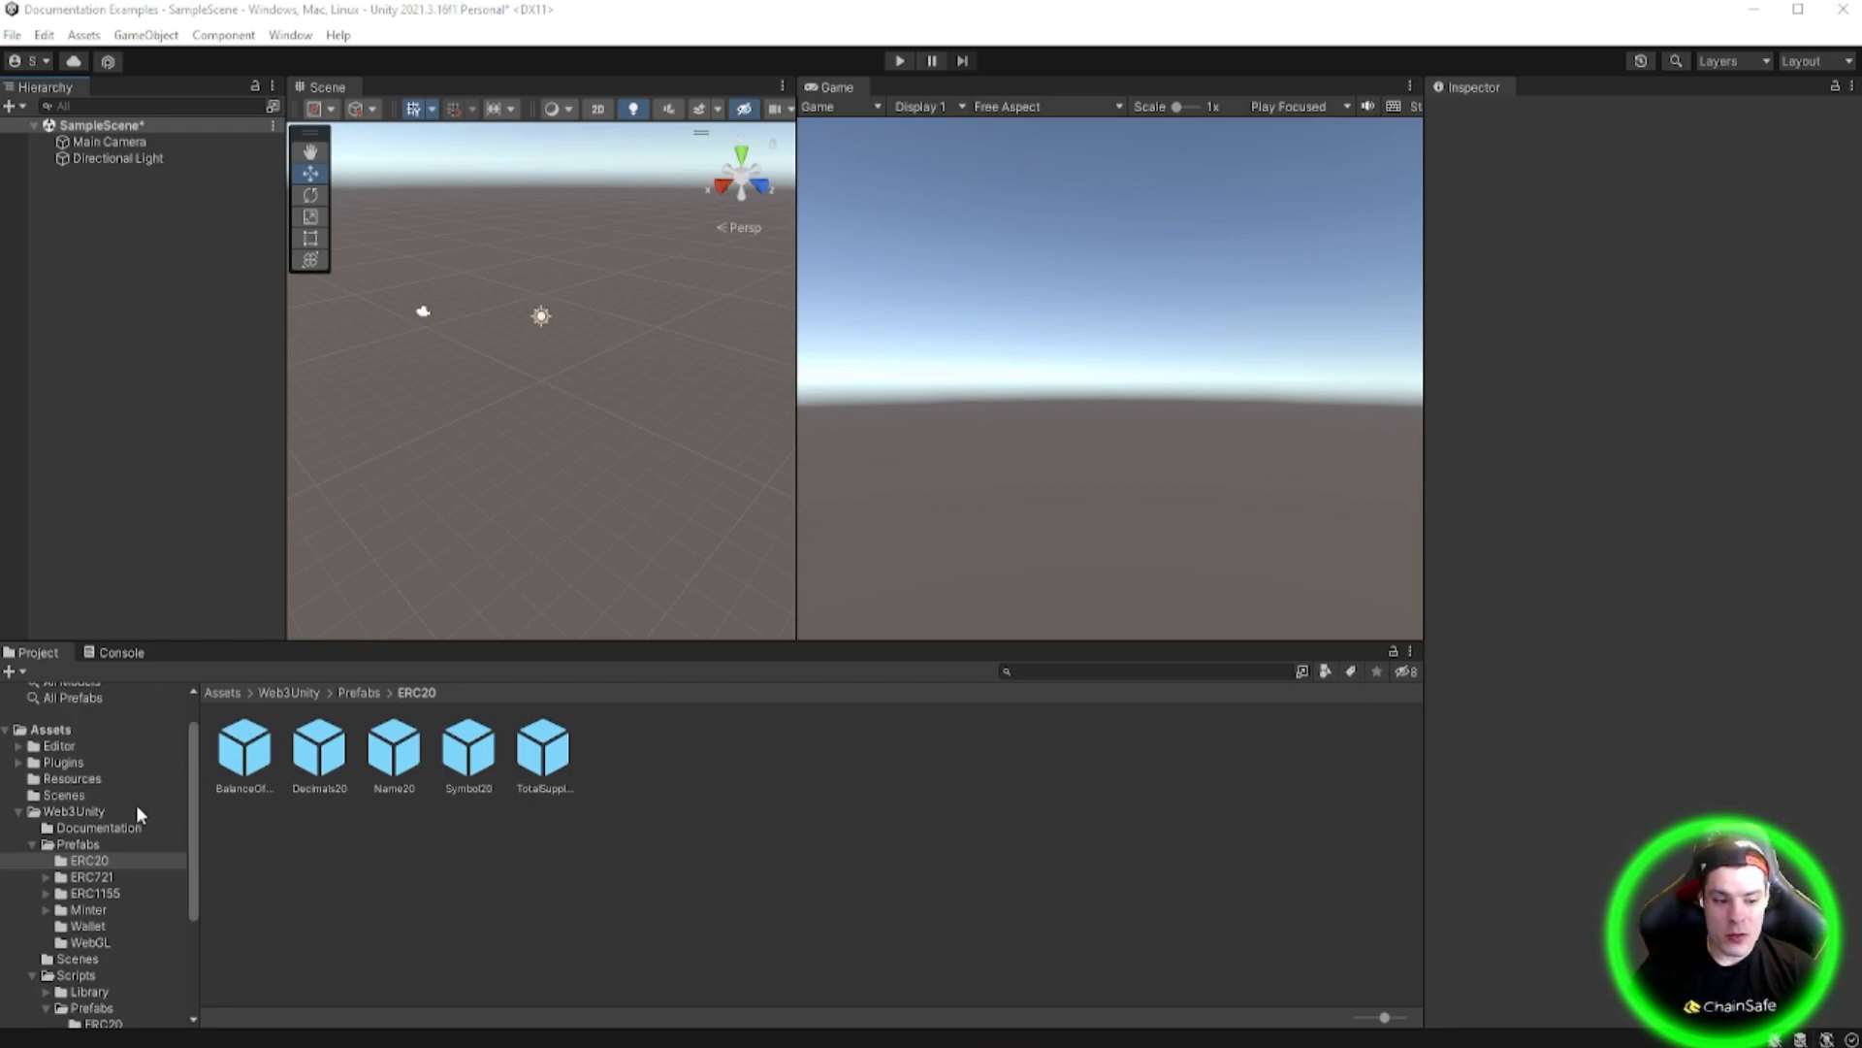
# - Browse Assets/Web3Unity/Prefabs/ERC20 and inspect the BalanceOf20 and TotalSupply20 prefabs
pyautogui.click(72, 811)
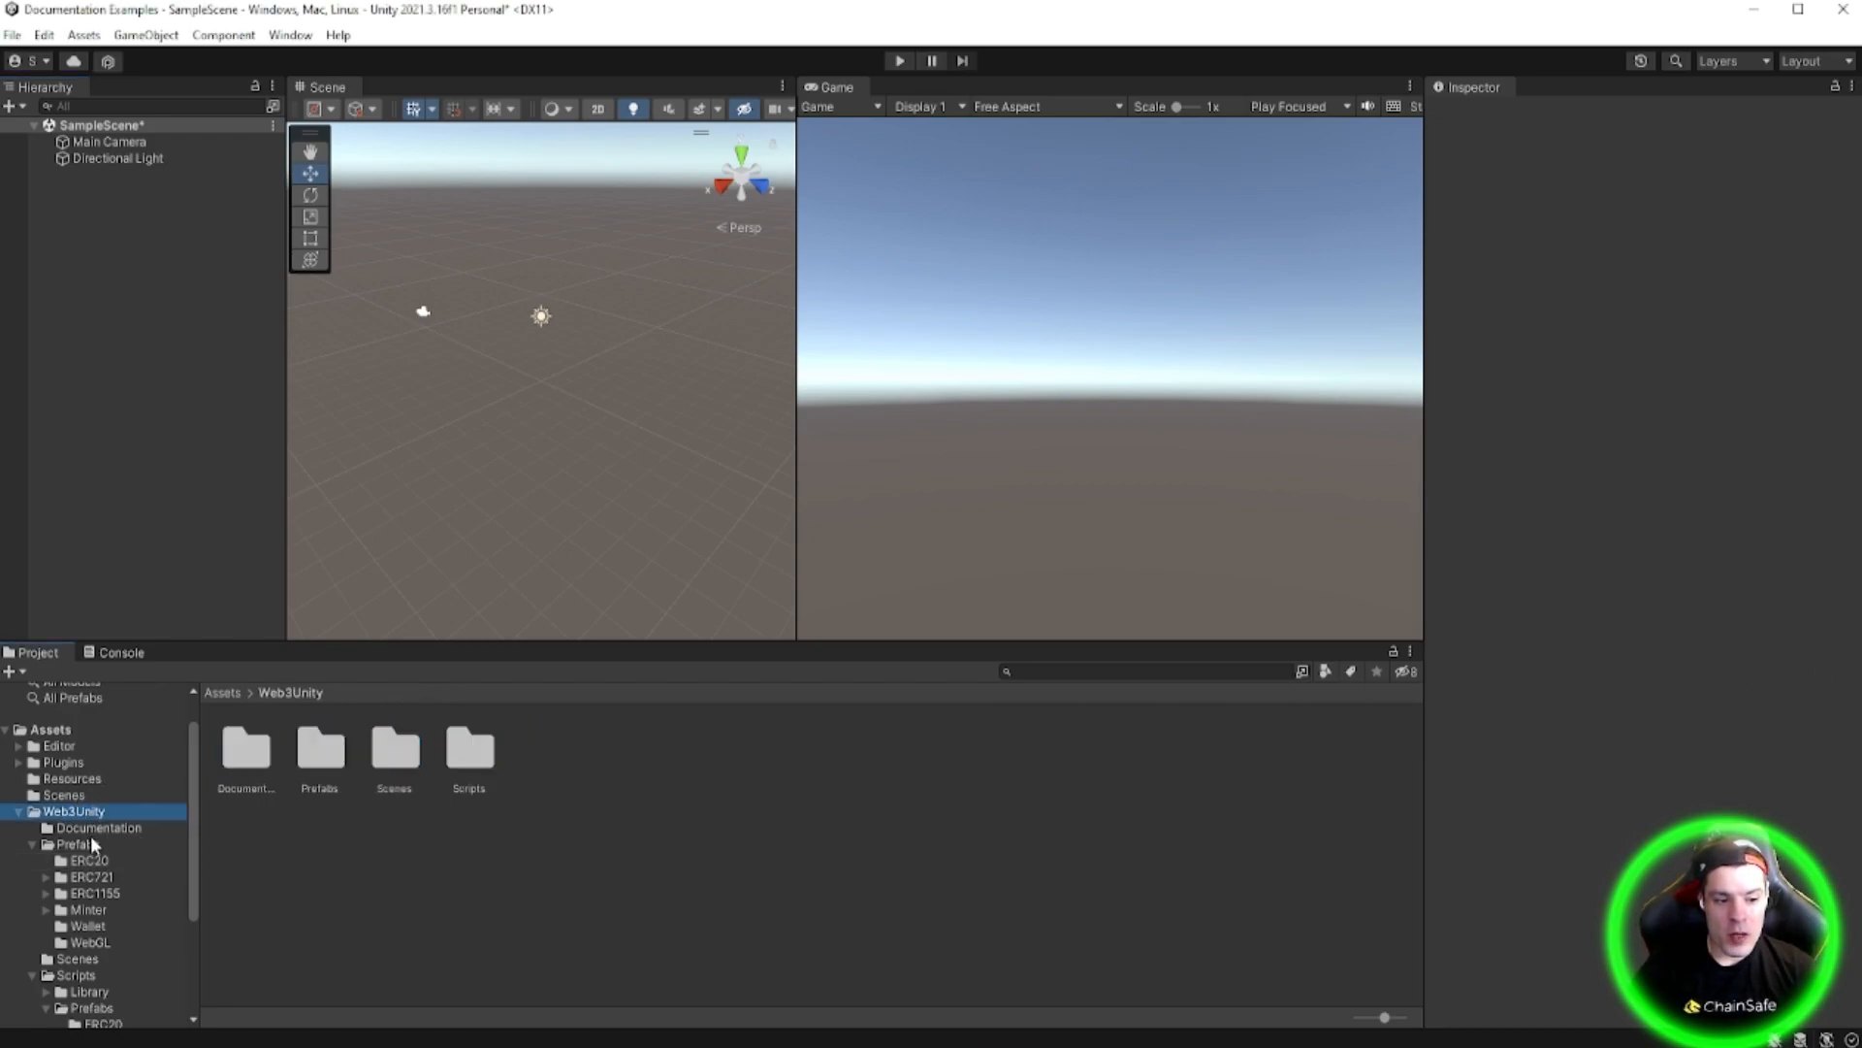
pyautogui.click(85, 859)
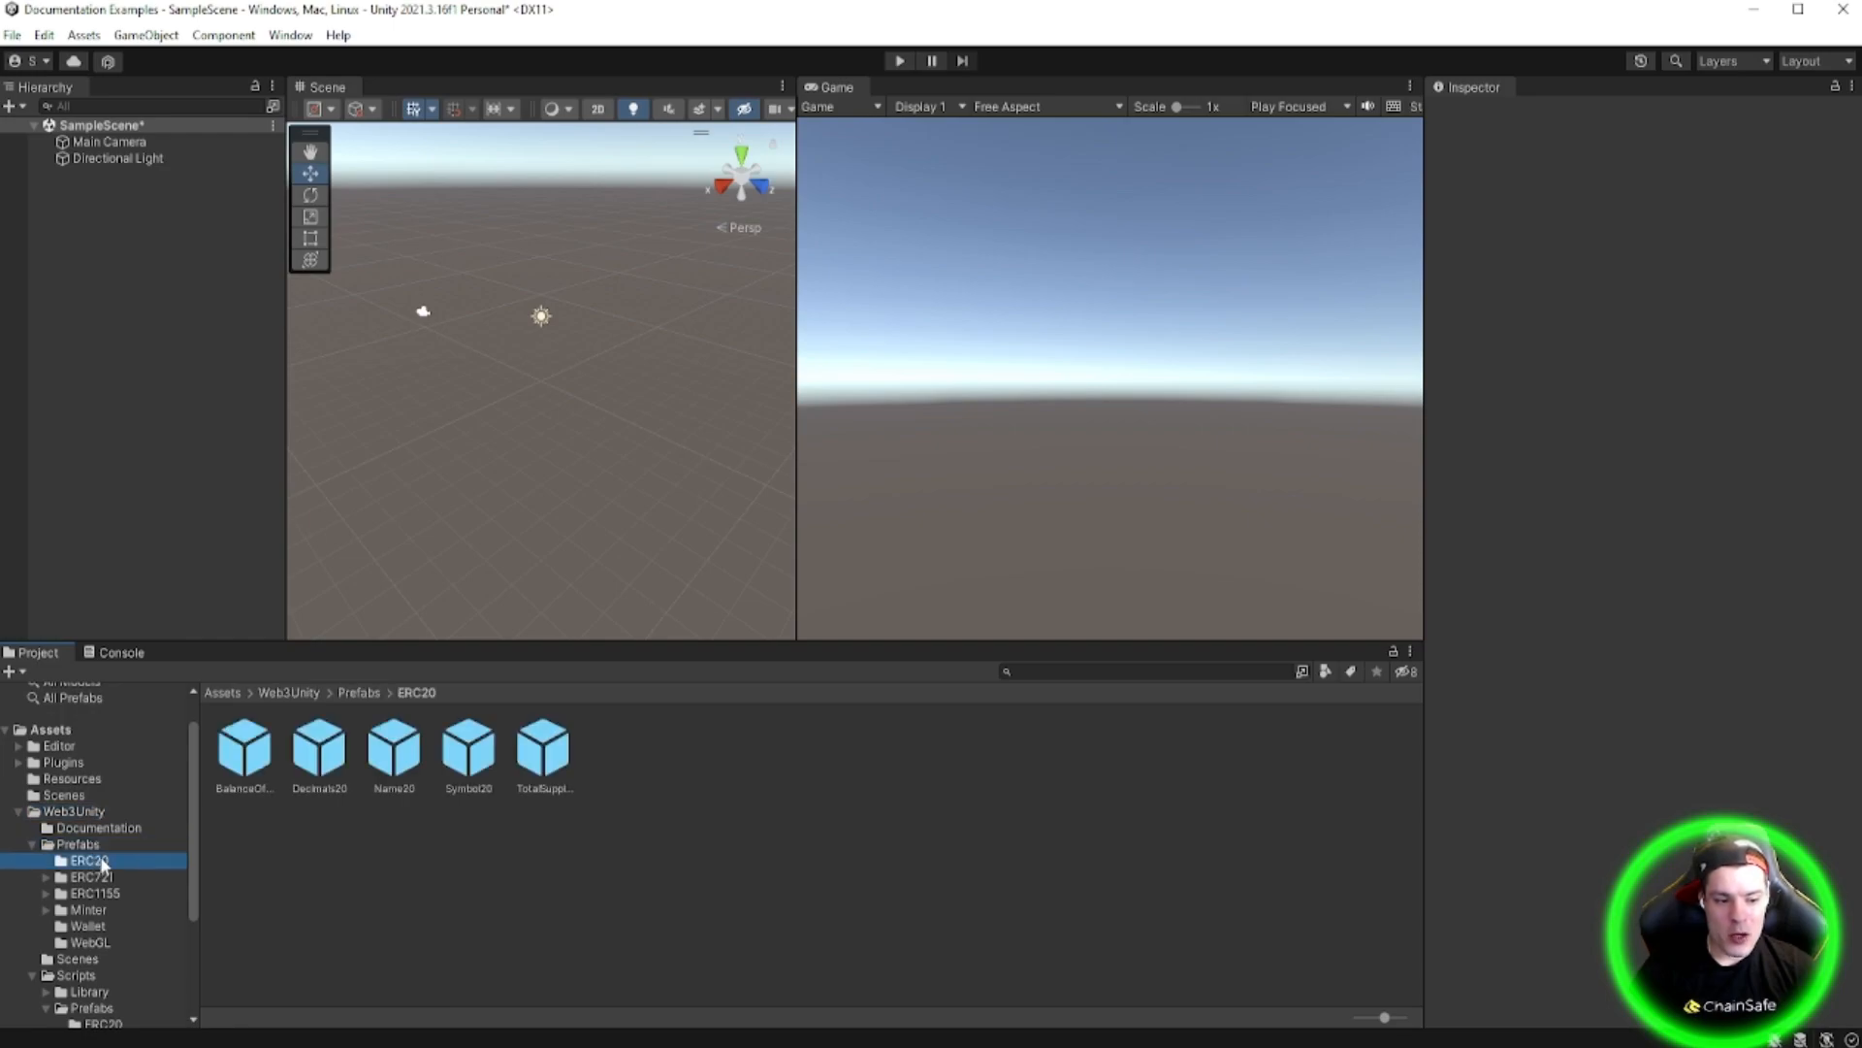
pyautogui.click(245, 749)
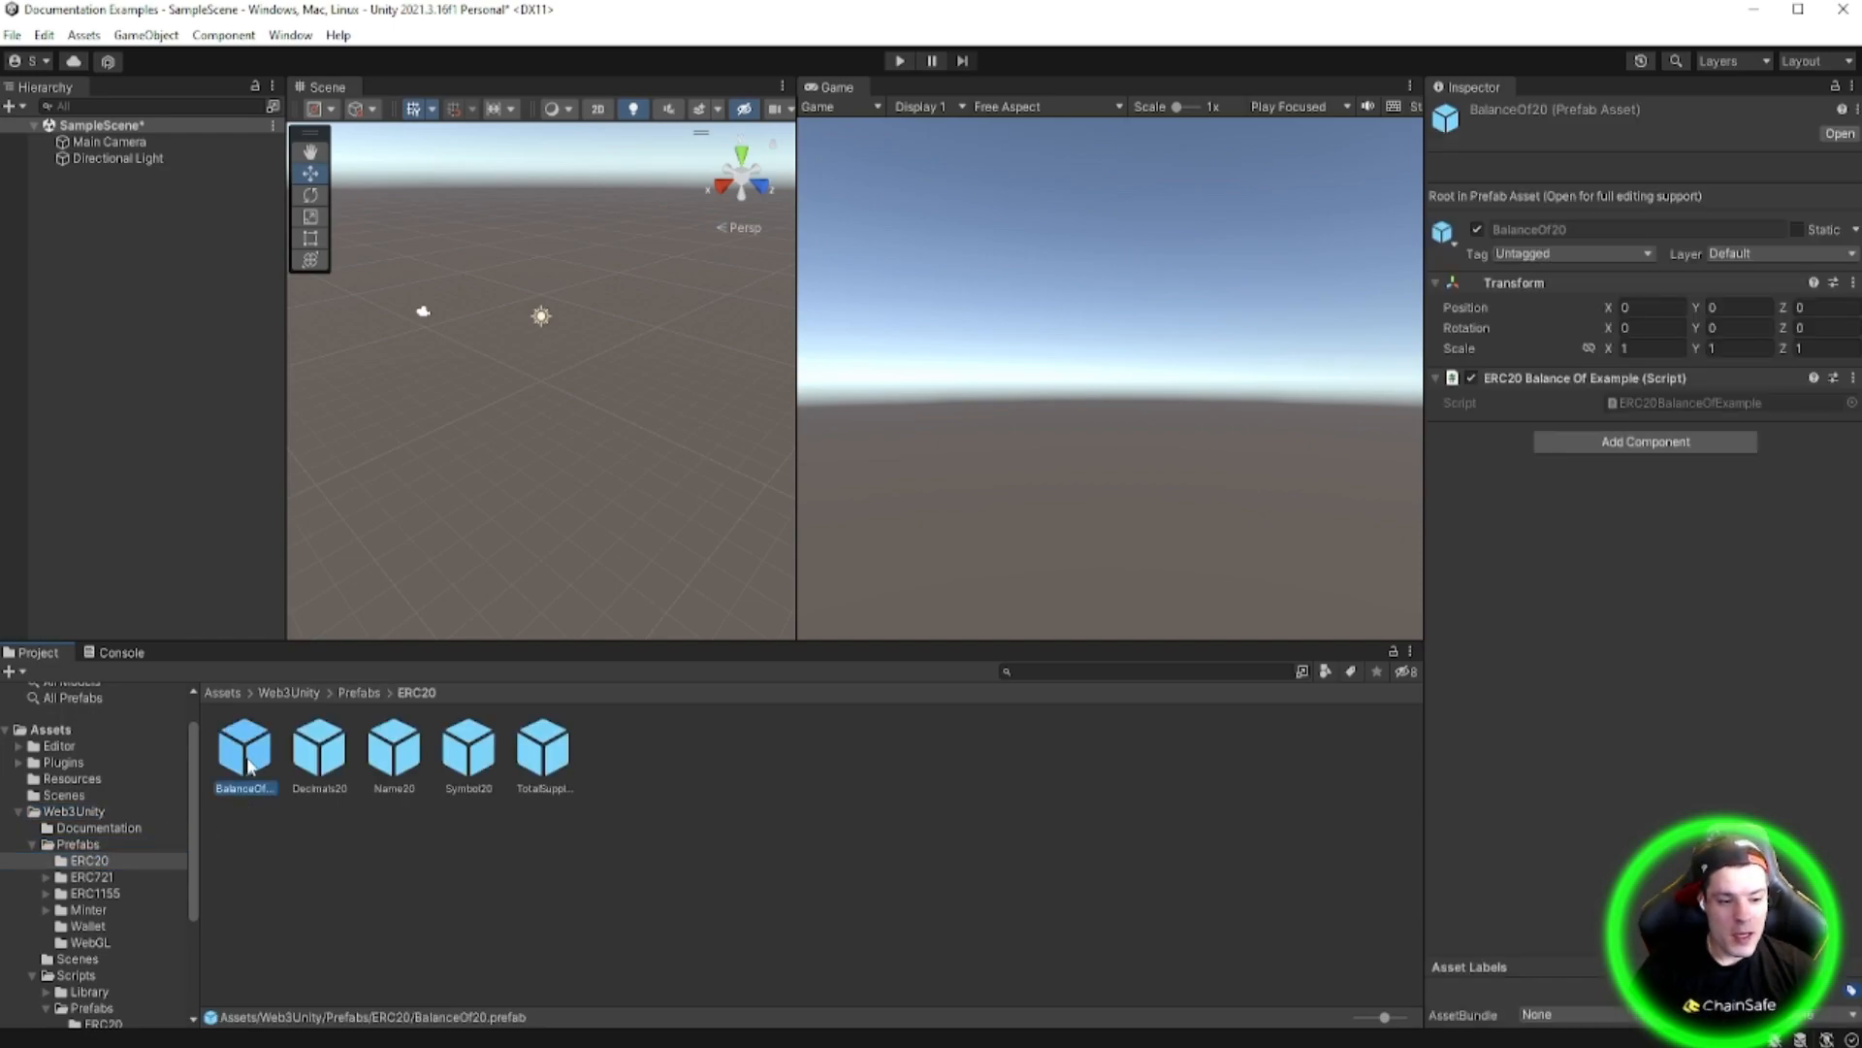
pyautogui.click(541, 749)
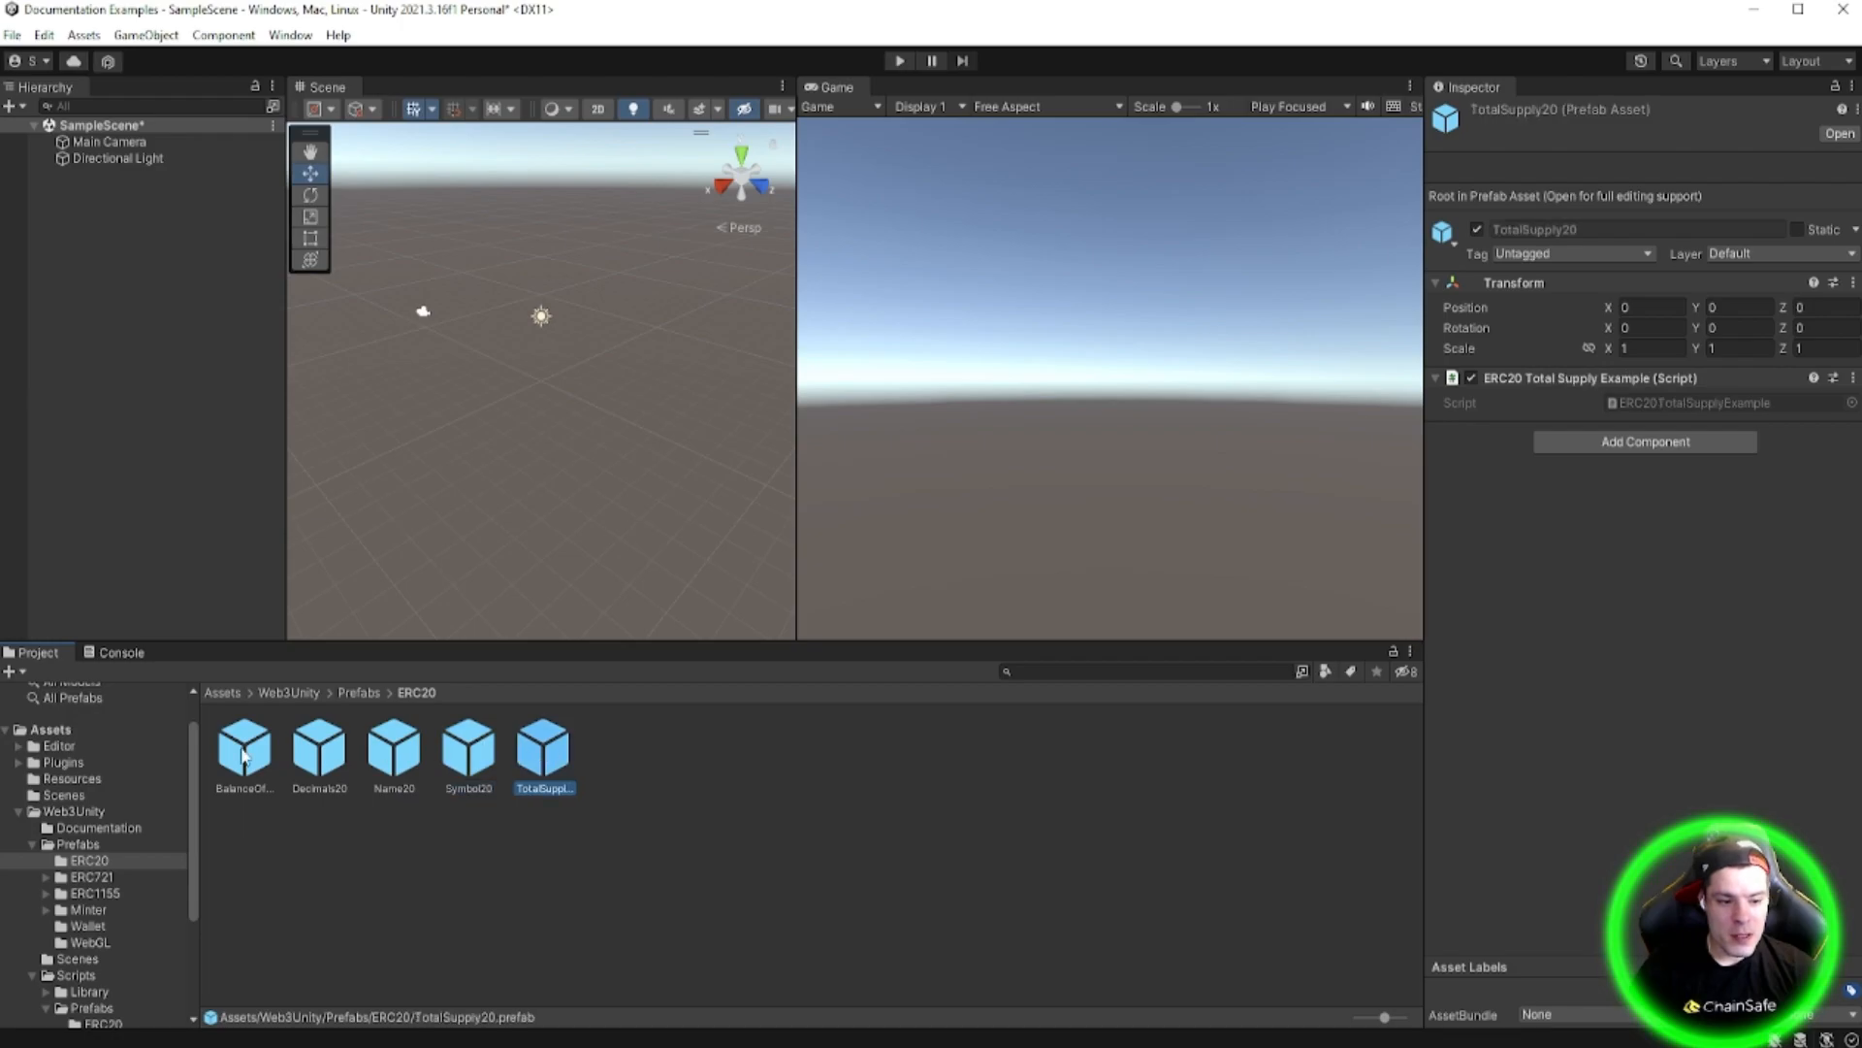
pyautogui.click(468, 748)
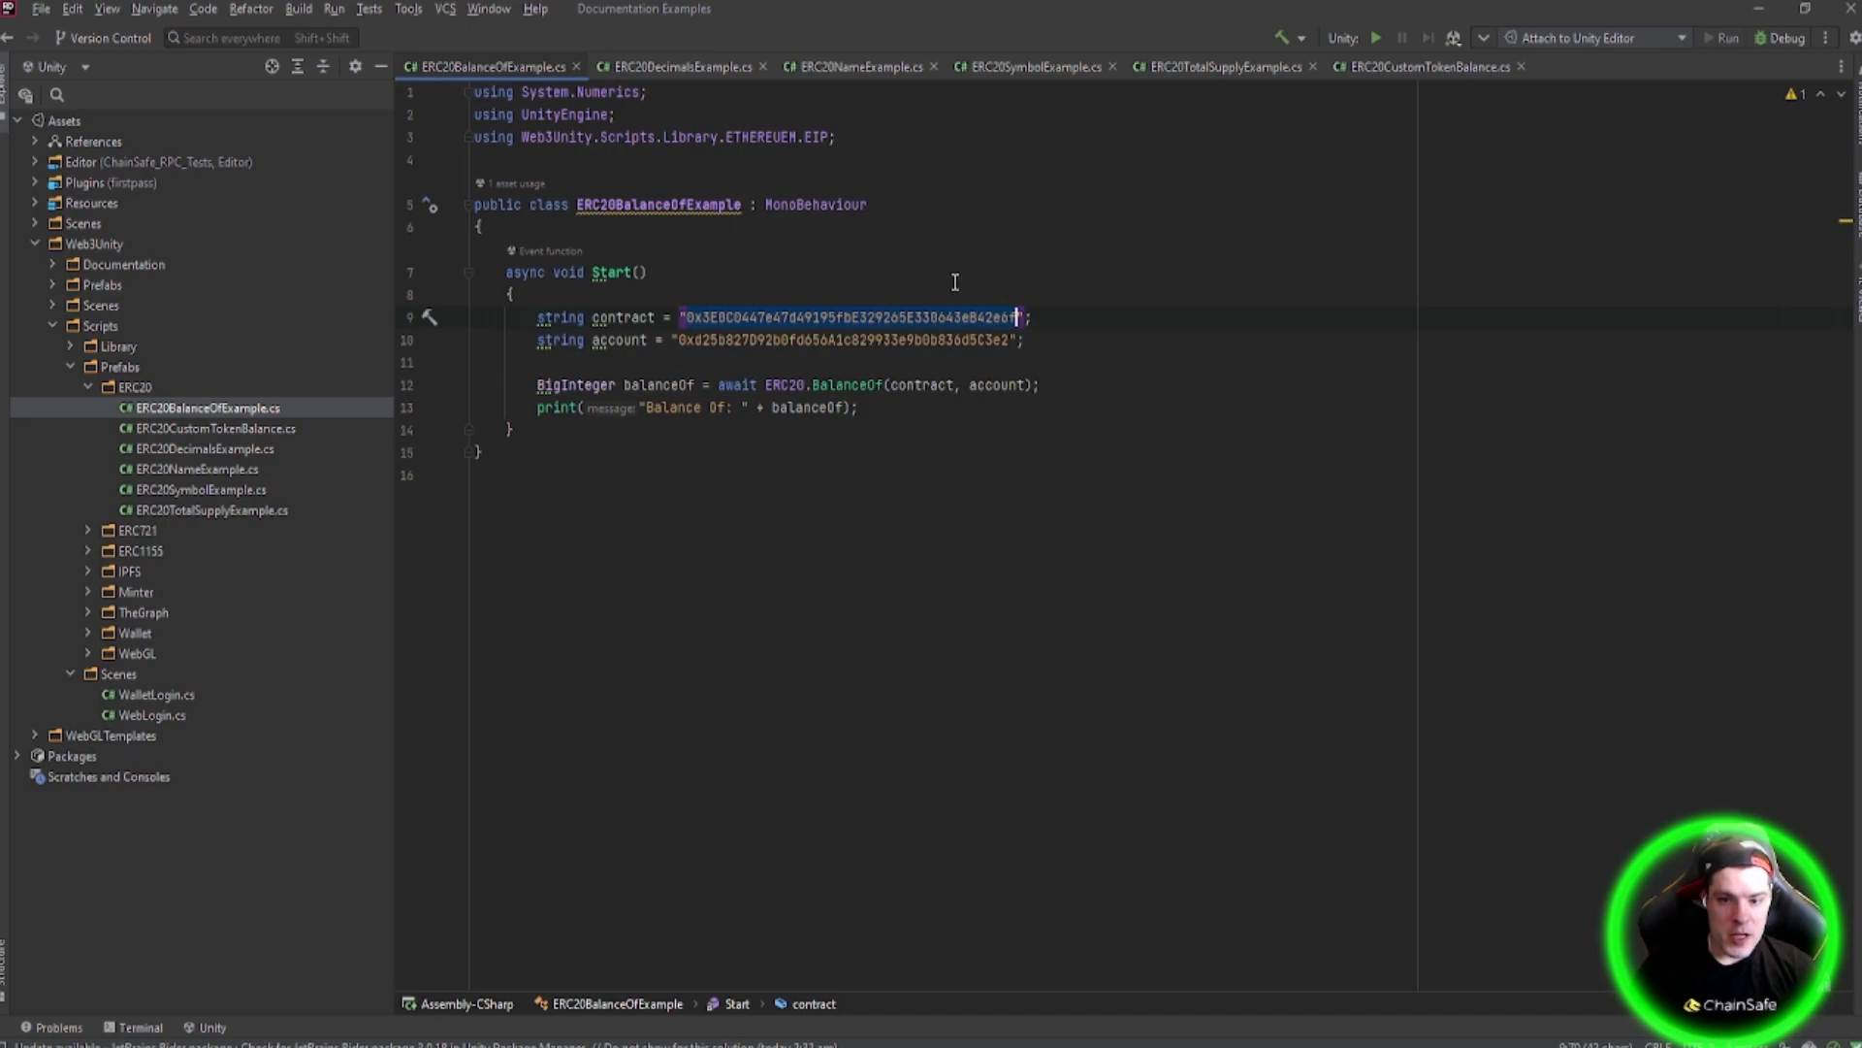
pyautogui.click(1034, 316)
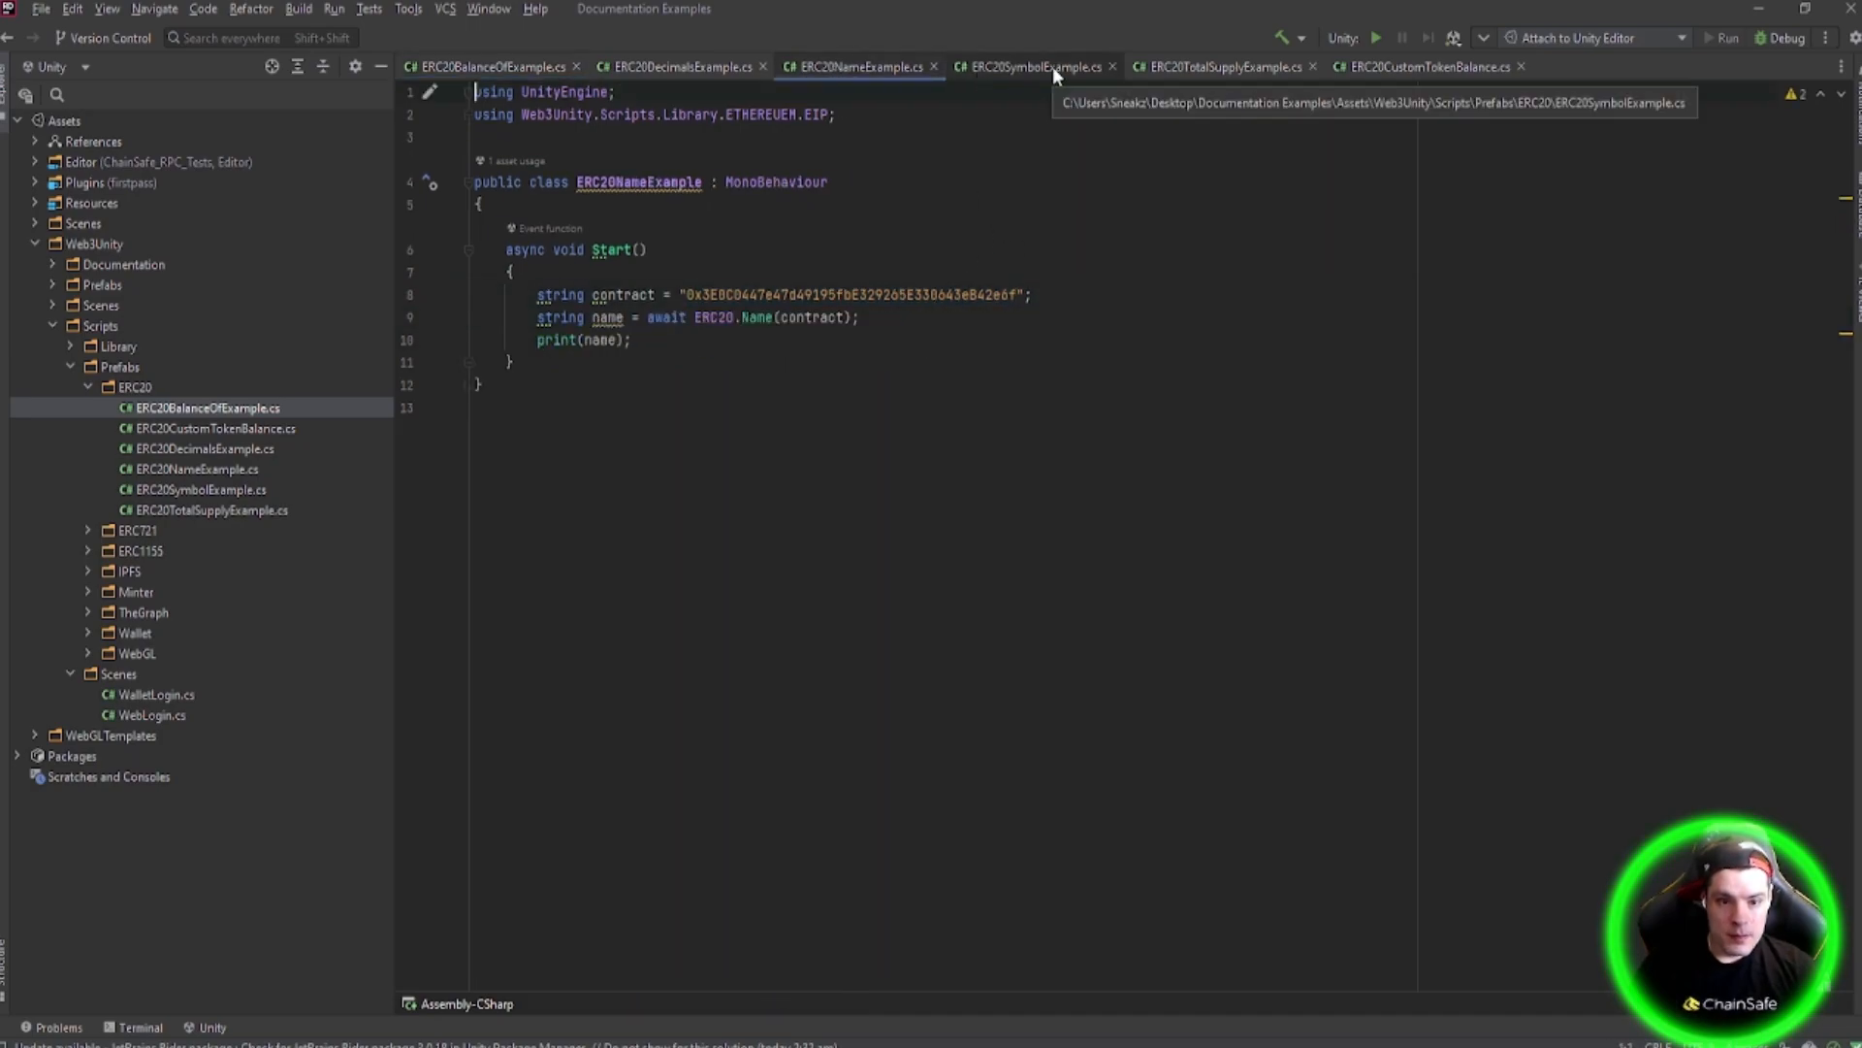
pyautogui.click(1220, 66)
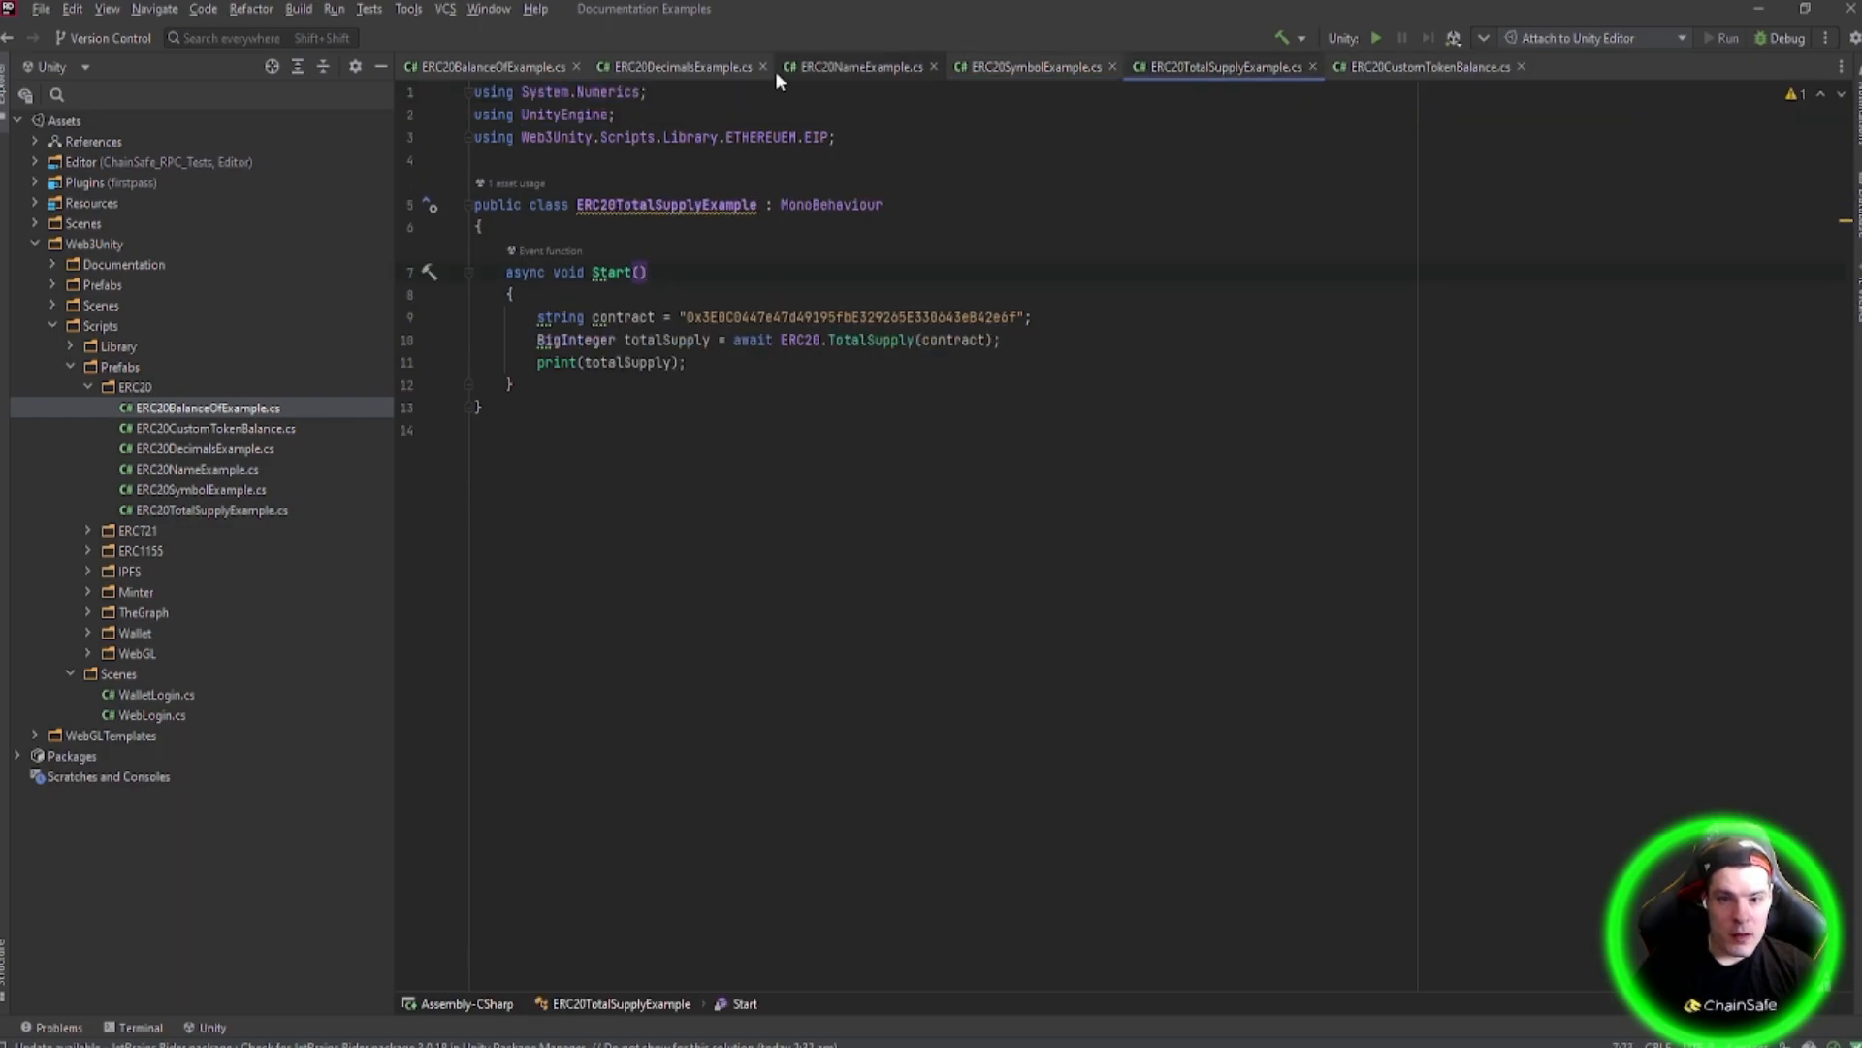
pyautogui.click(1426, 66)
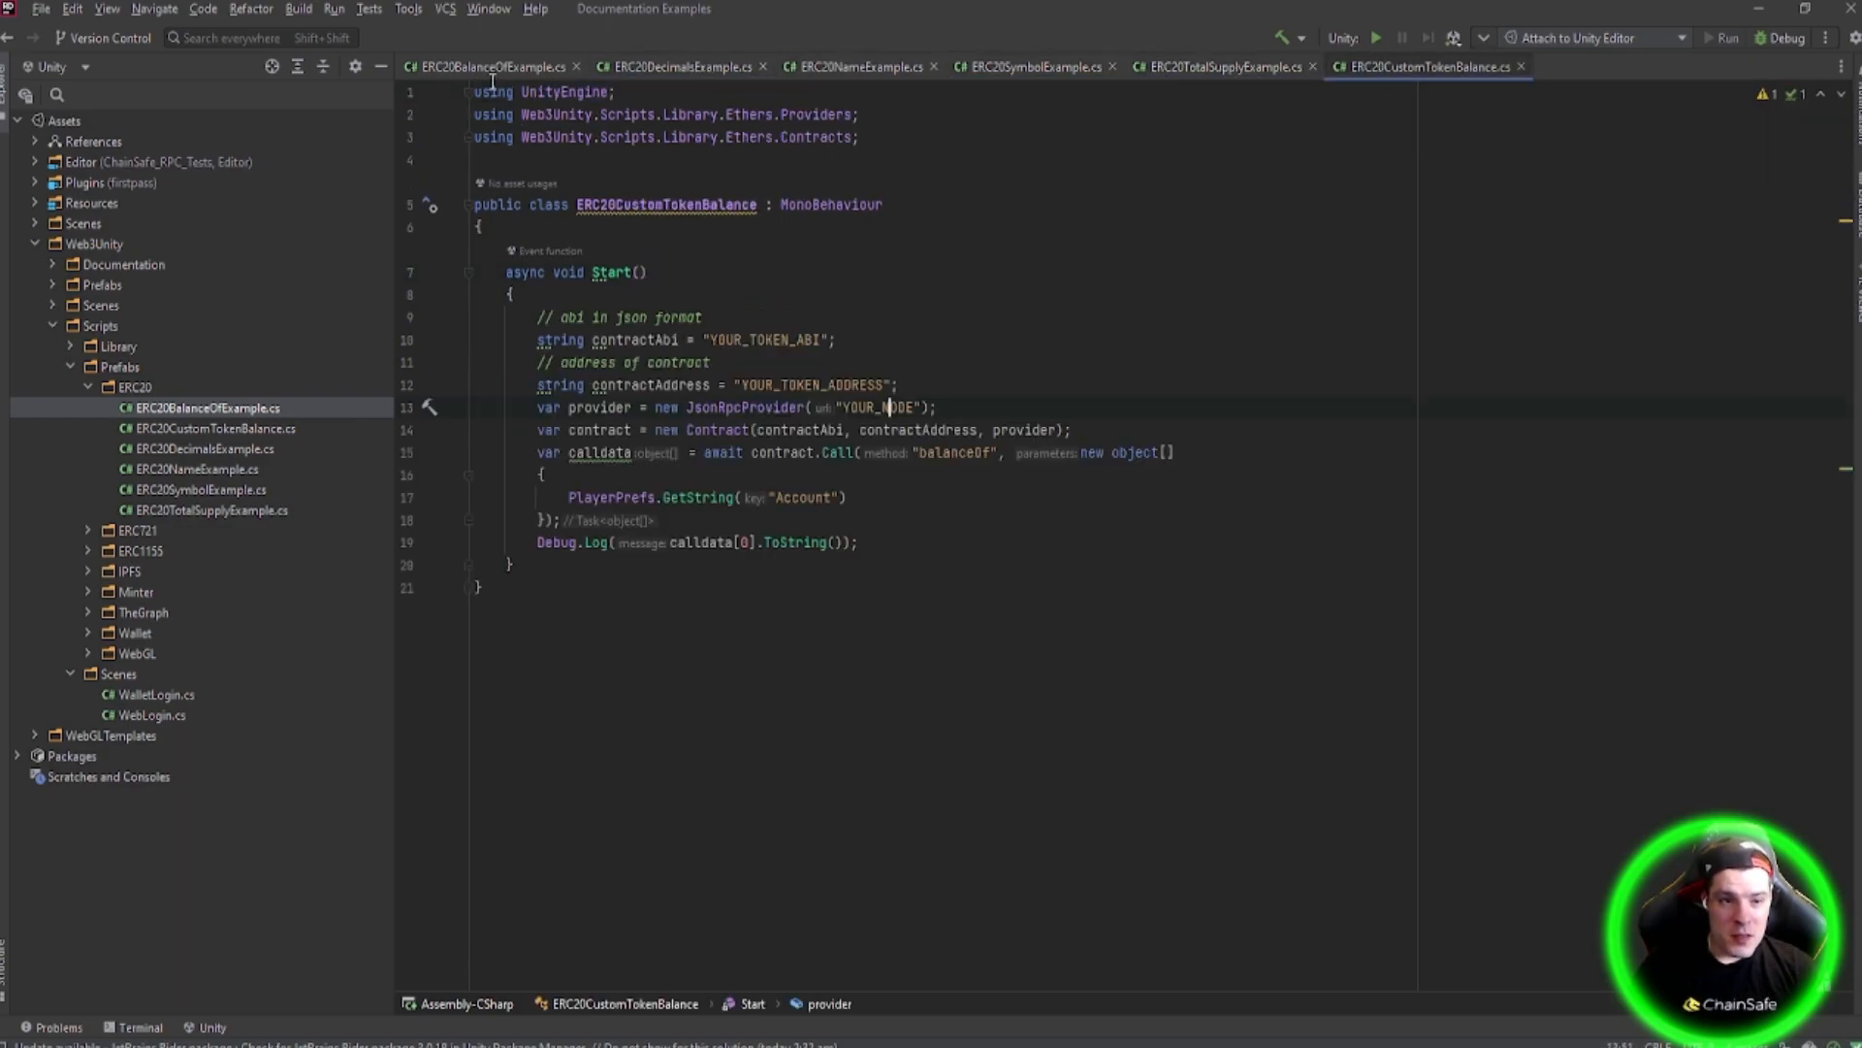
pyautogui.click(479, 66)
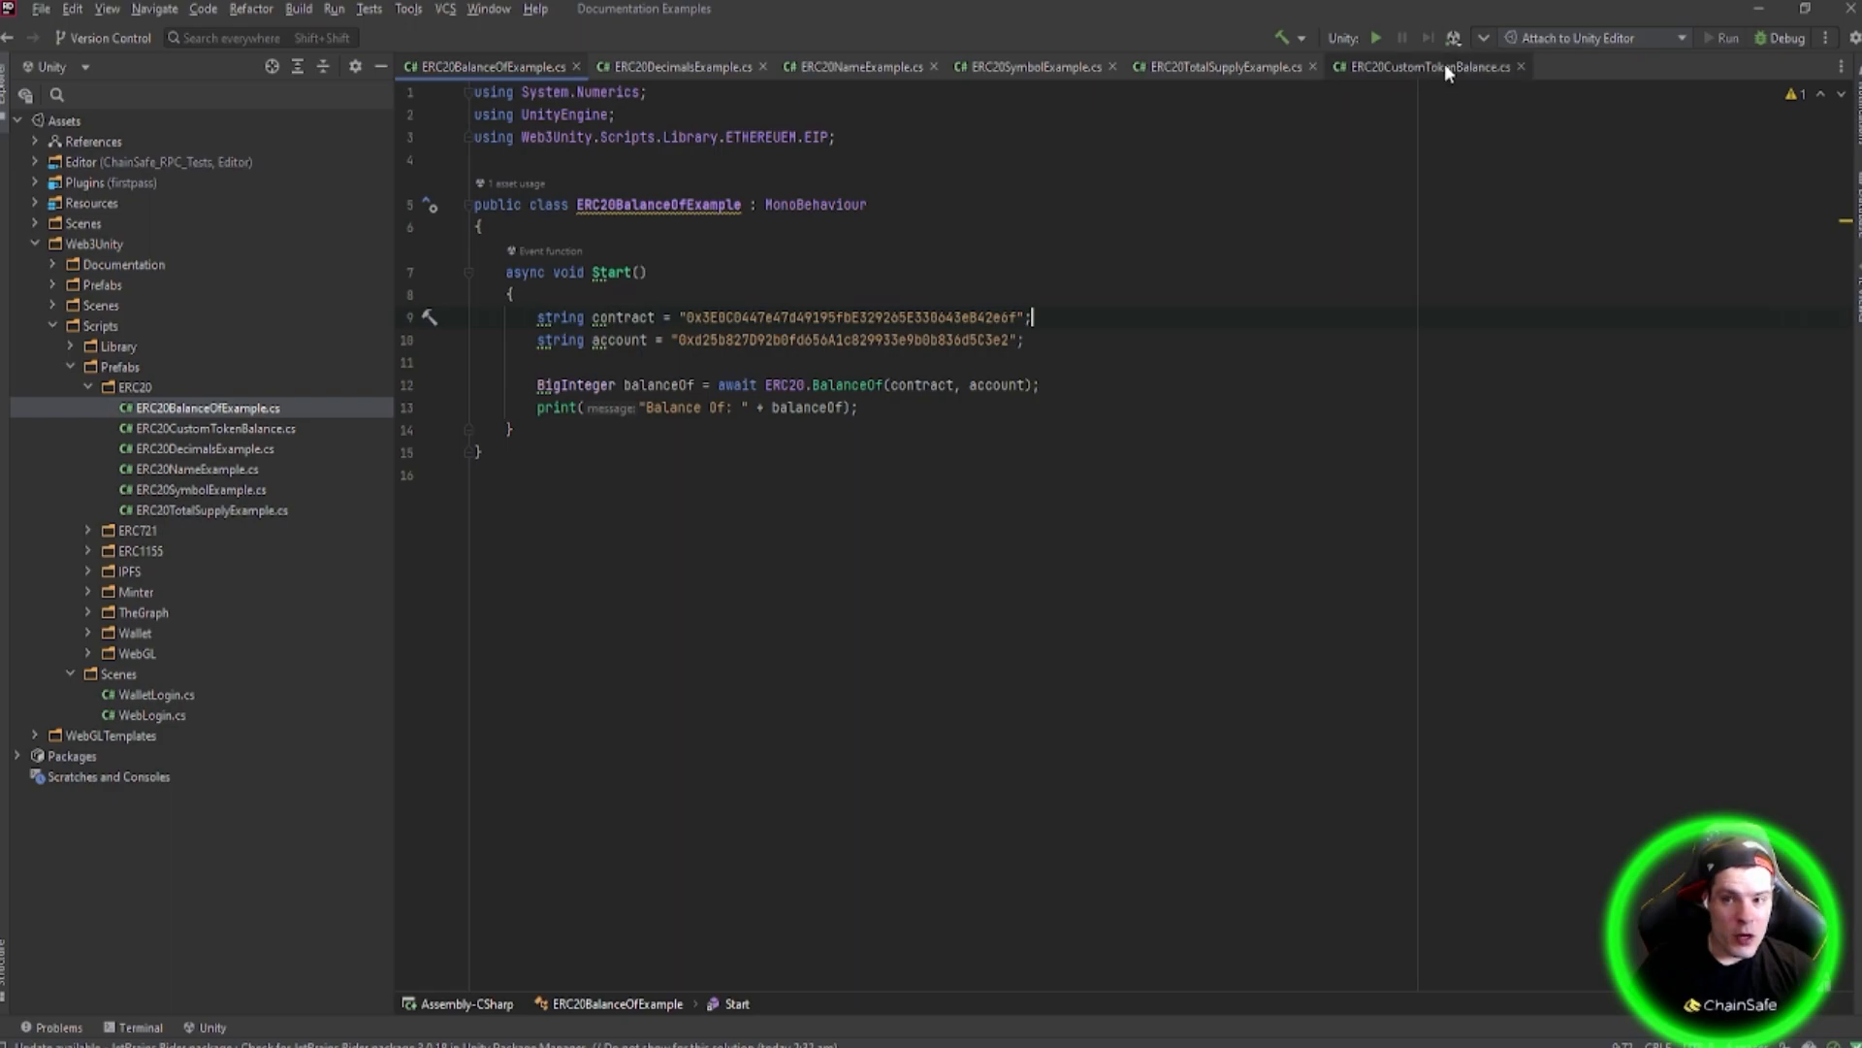
pyautogui.click(1432, 66)
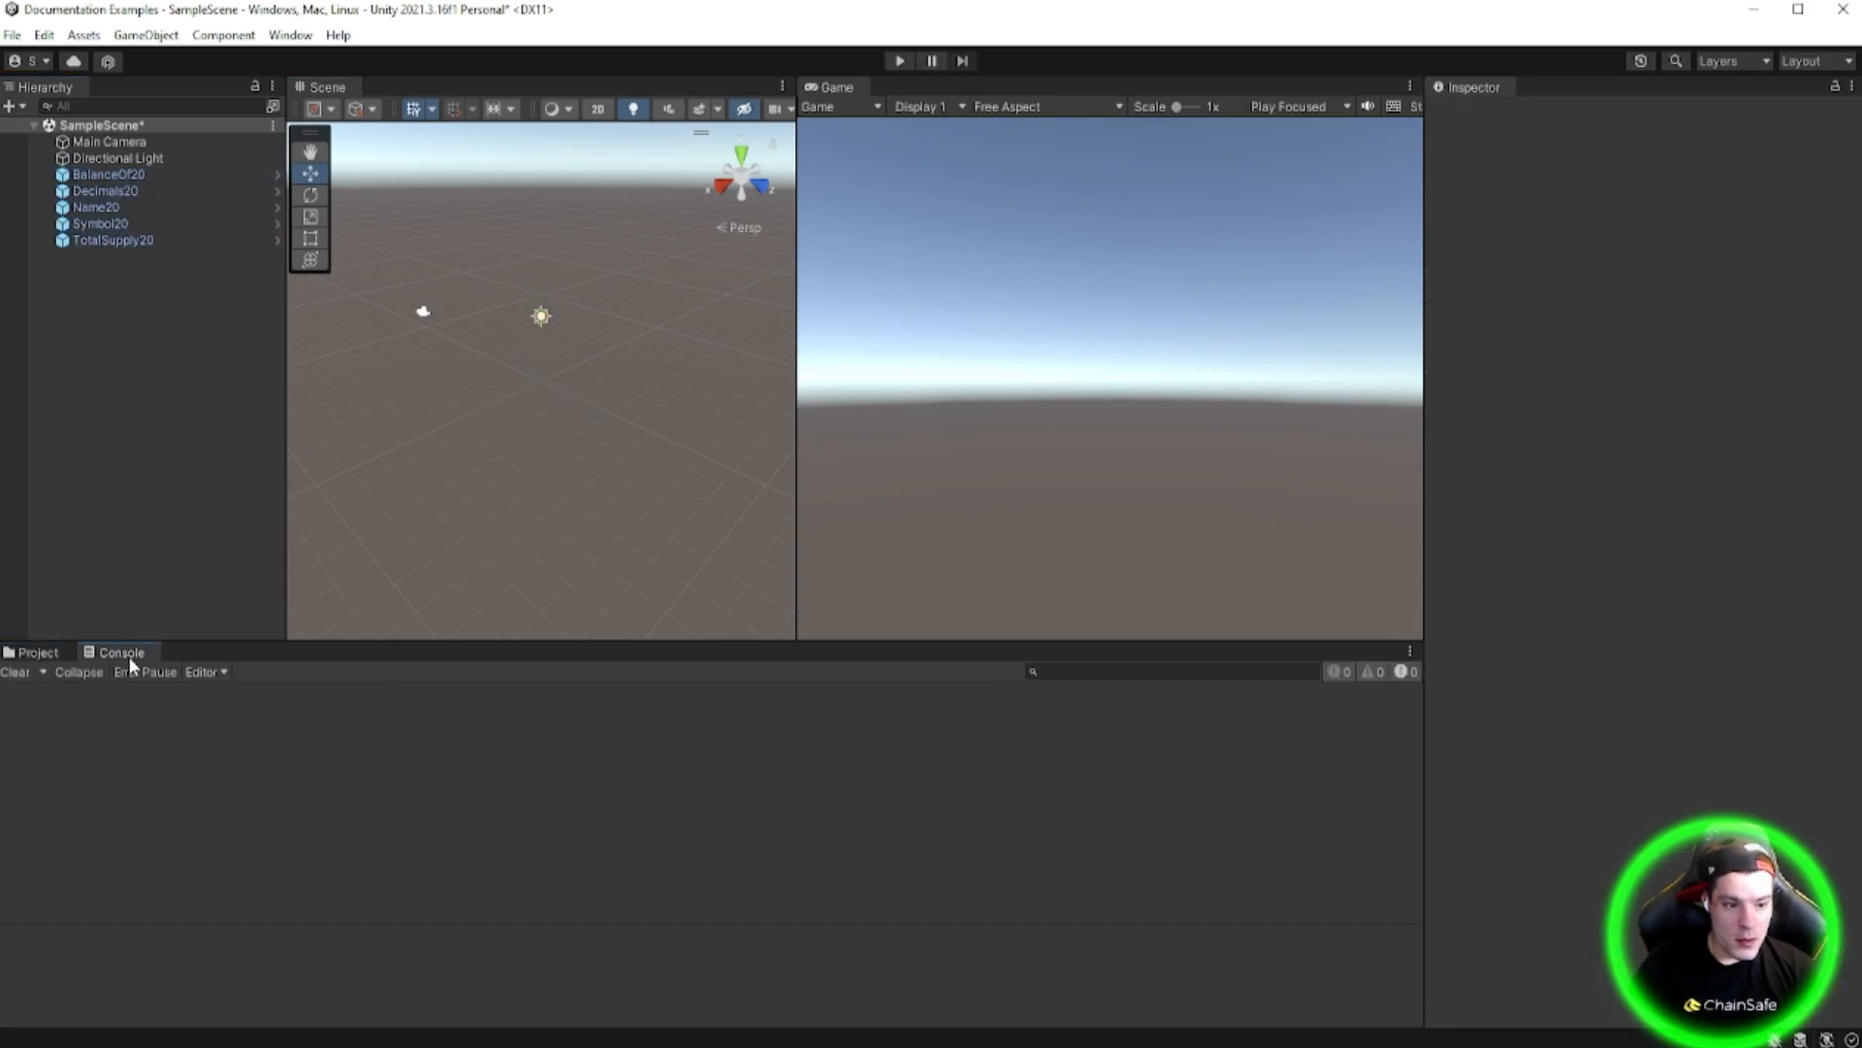
# - Enter Play mode so the token scripts log symbol, supply, decimals, balance and name
pyautogui.click(898, 60)
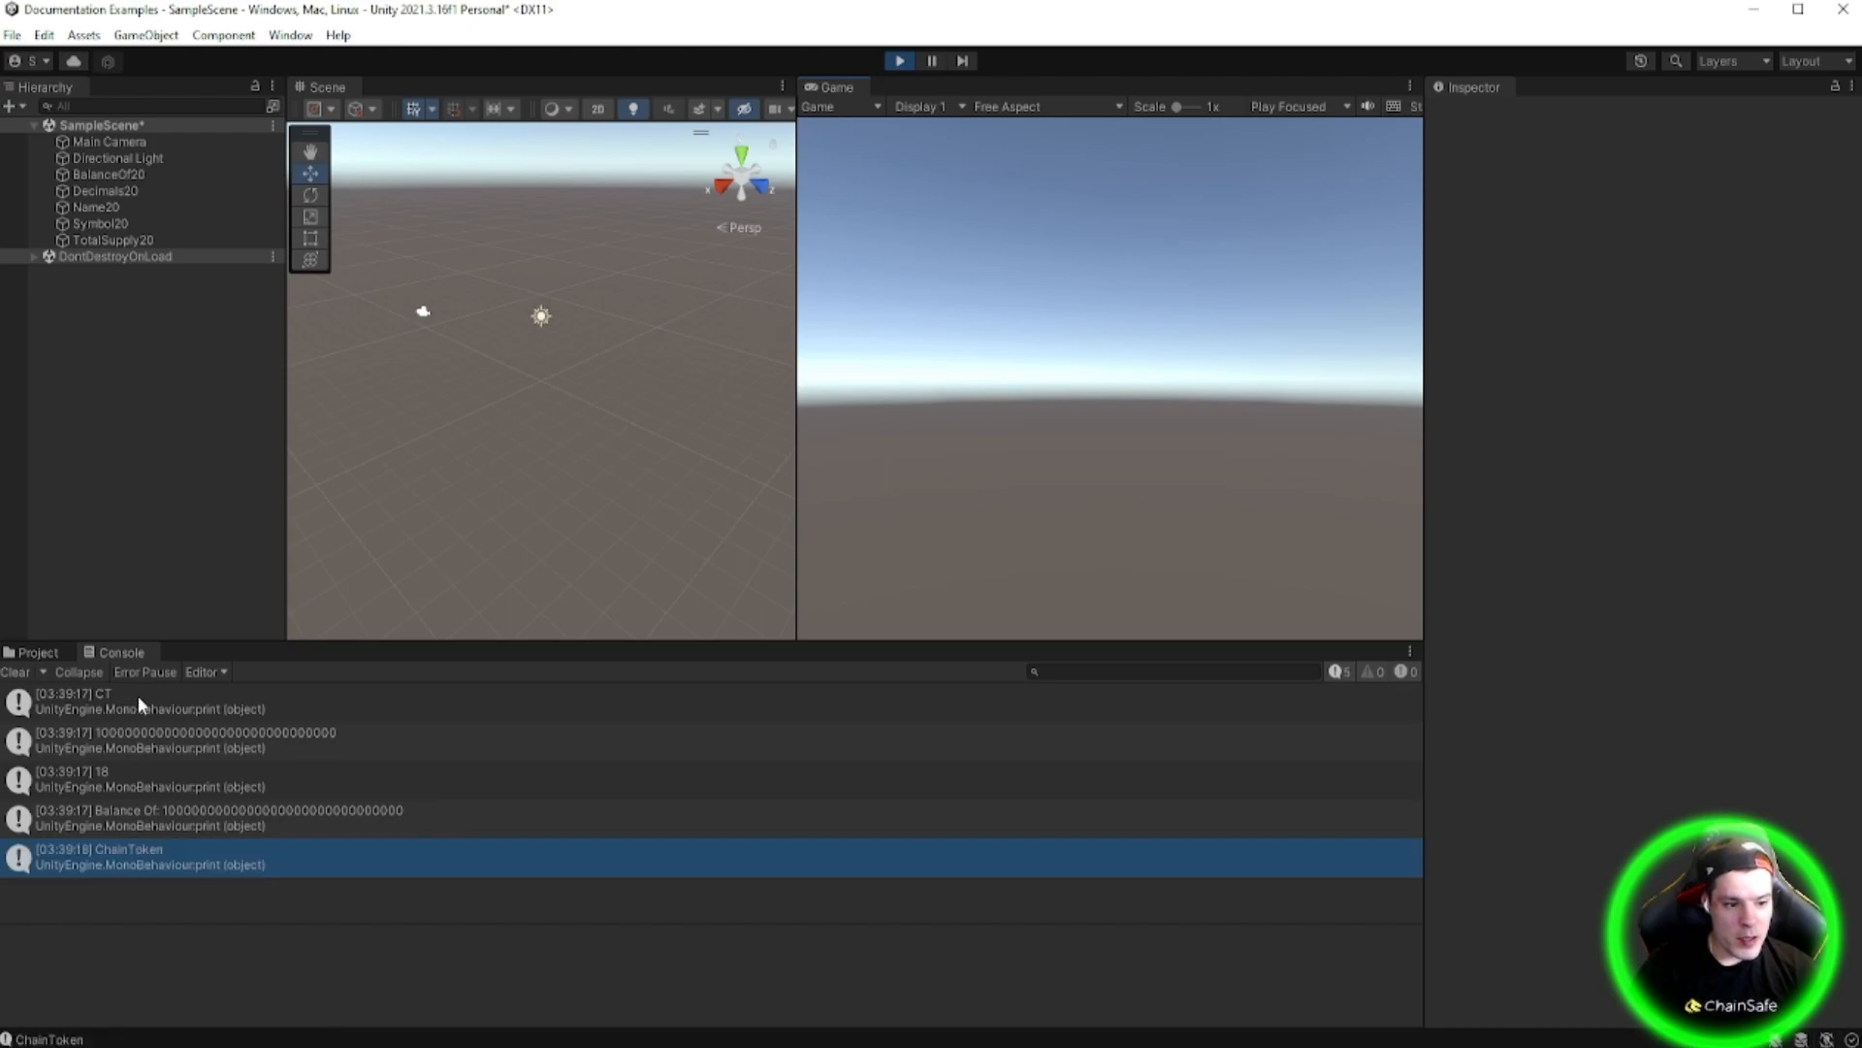
# - Expand the ChainToken and Balance Of console entries to show their stack traces
pyautogui.click(72, 700)
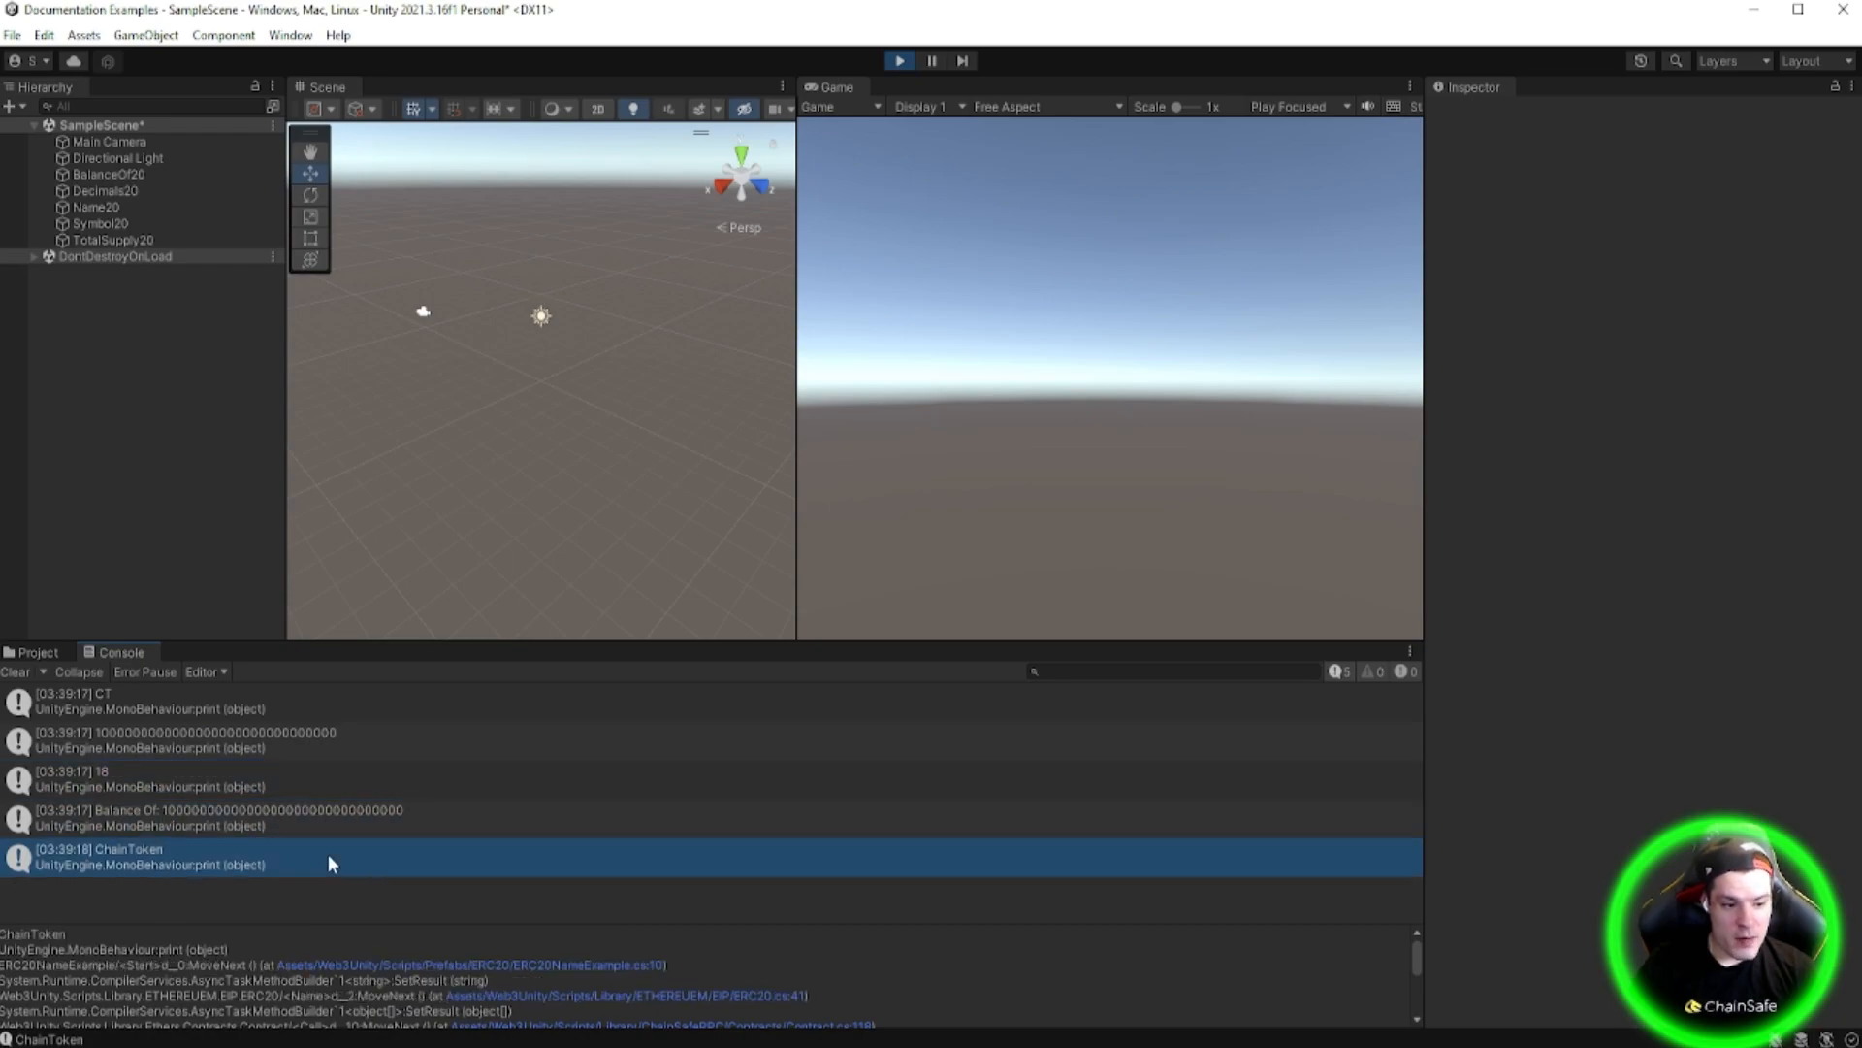
pyautogui.click(220, 817)
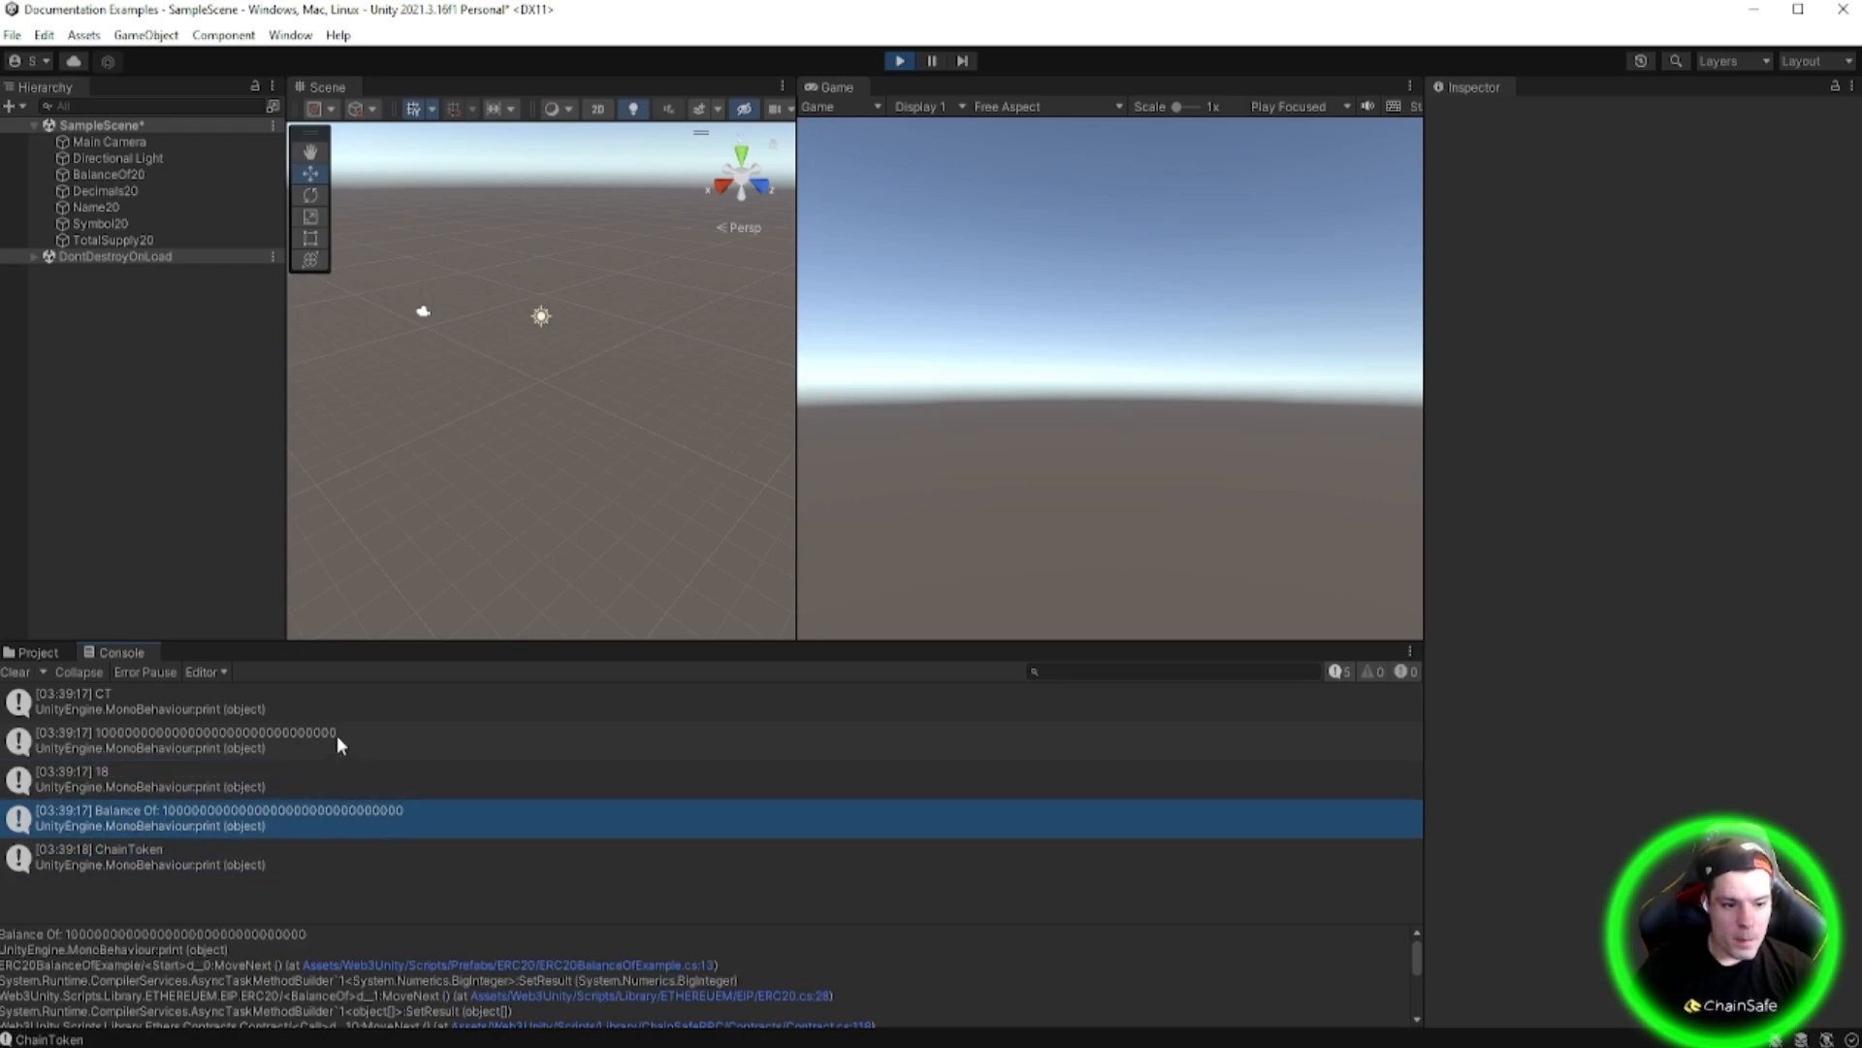
pyautogui.moveTo(347, 778)
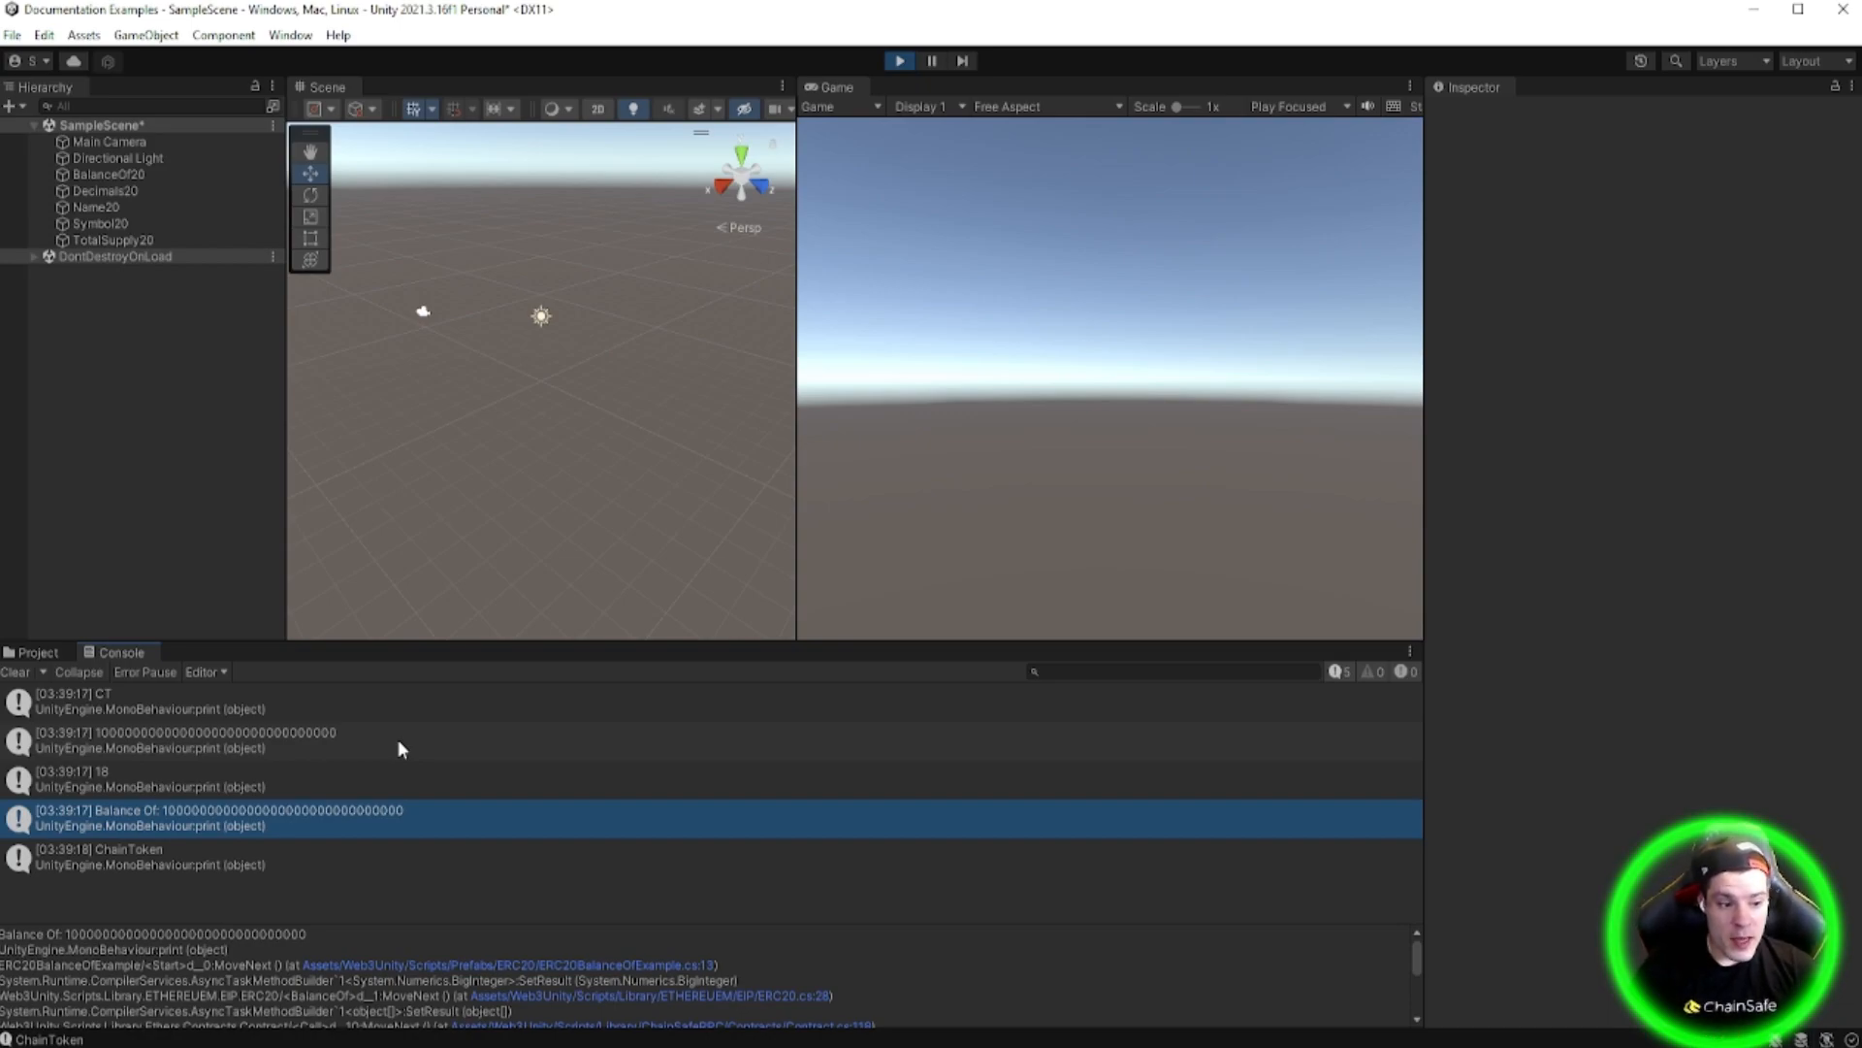
pyautogui.moveTo(16, 681)
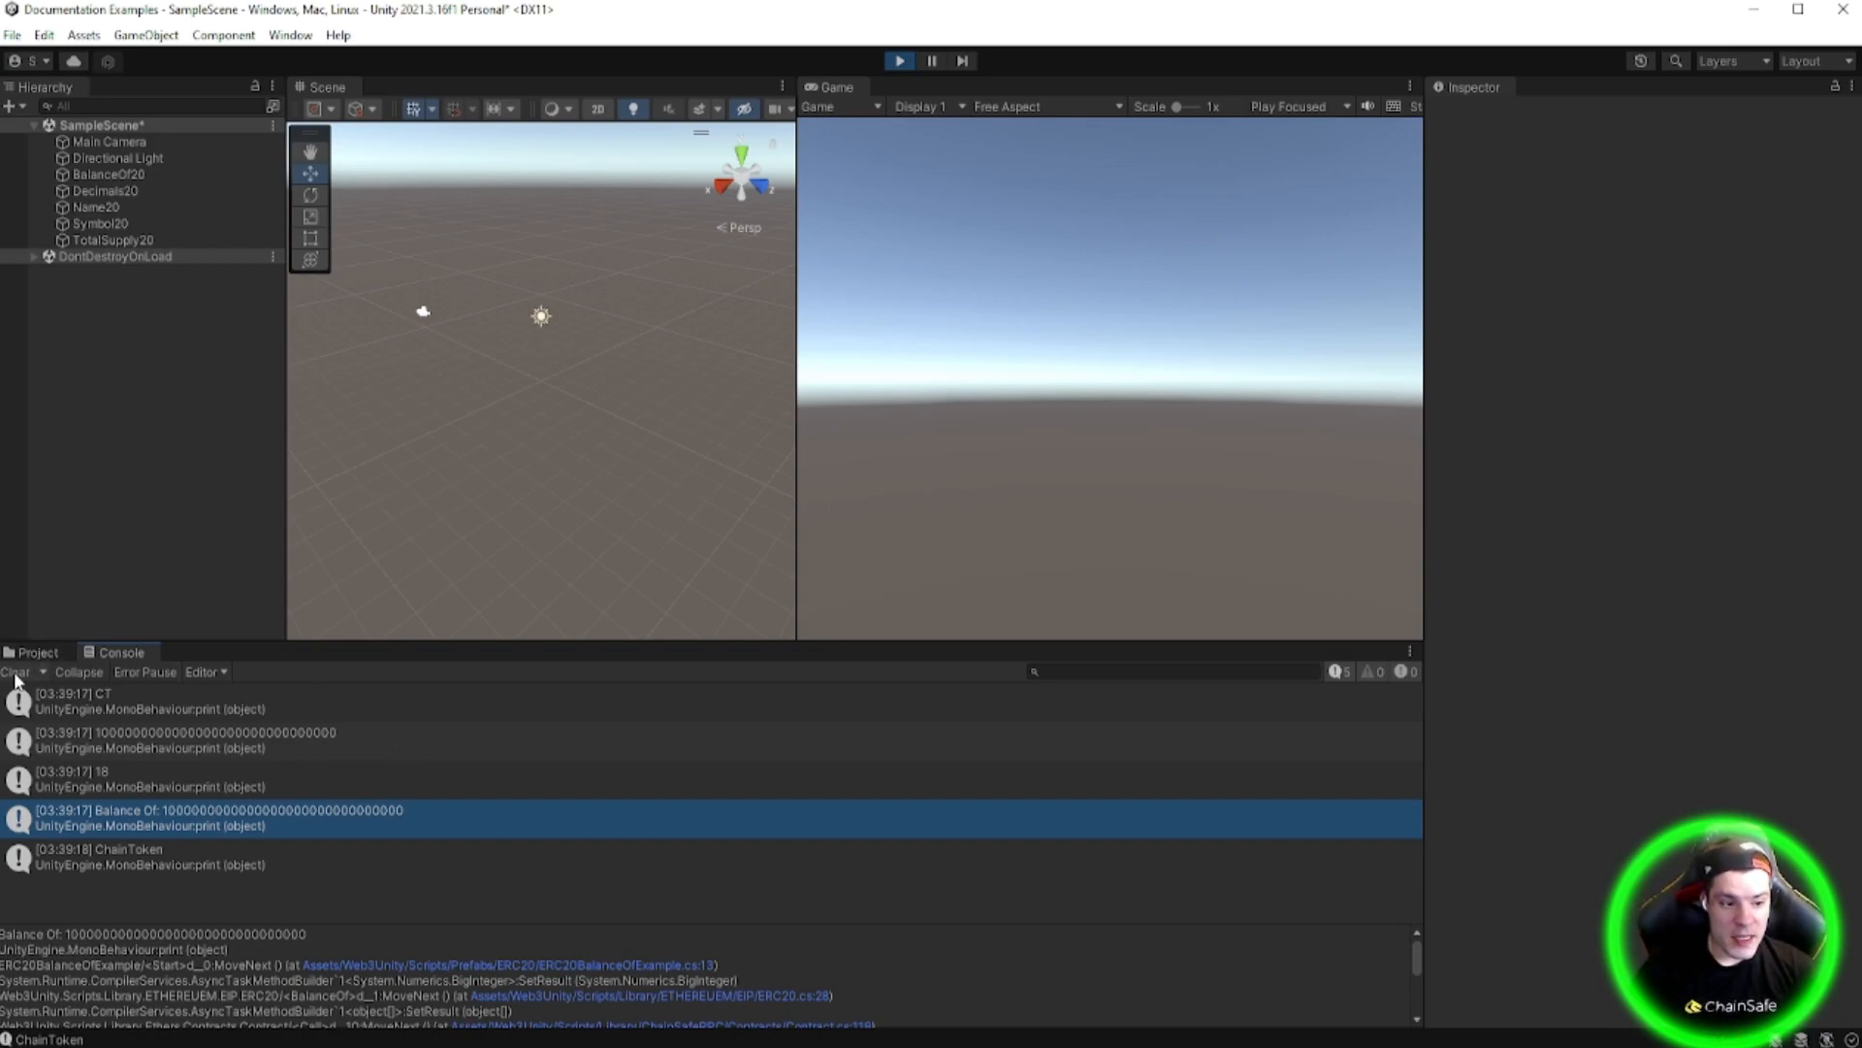